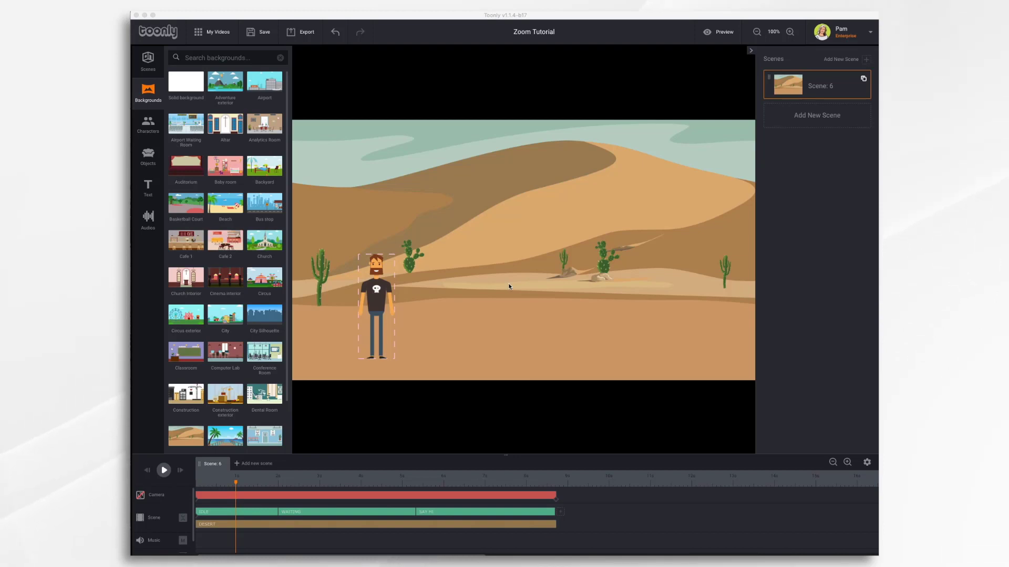
{"action": "mouse_move", "coordinate": [333, 399]}
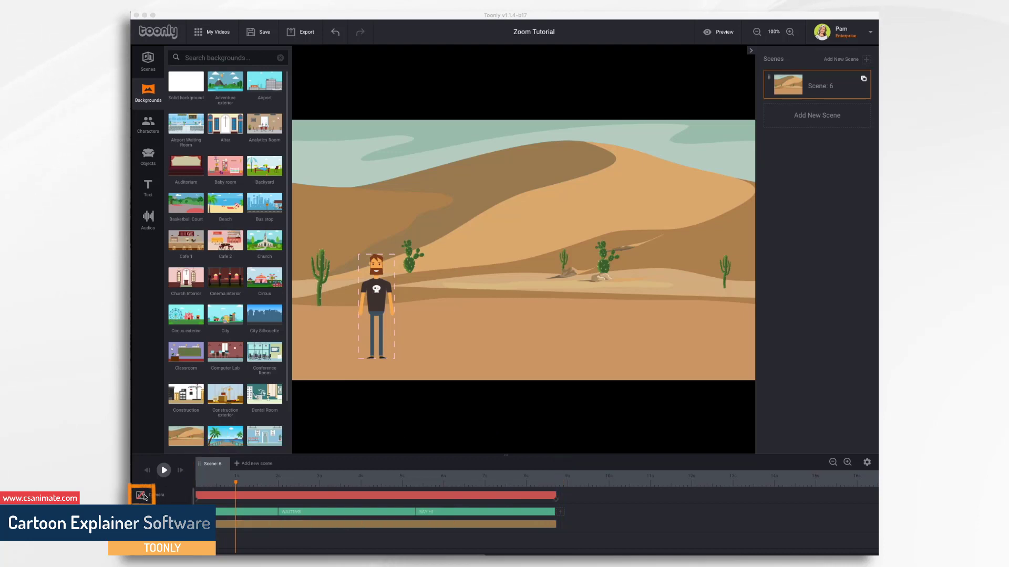
Step: Enter camera editing on the desert scene via the timeline's camera track
{"action": "left_click", "coordinate": [142, 496]}
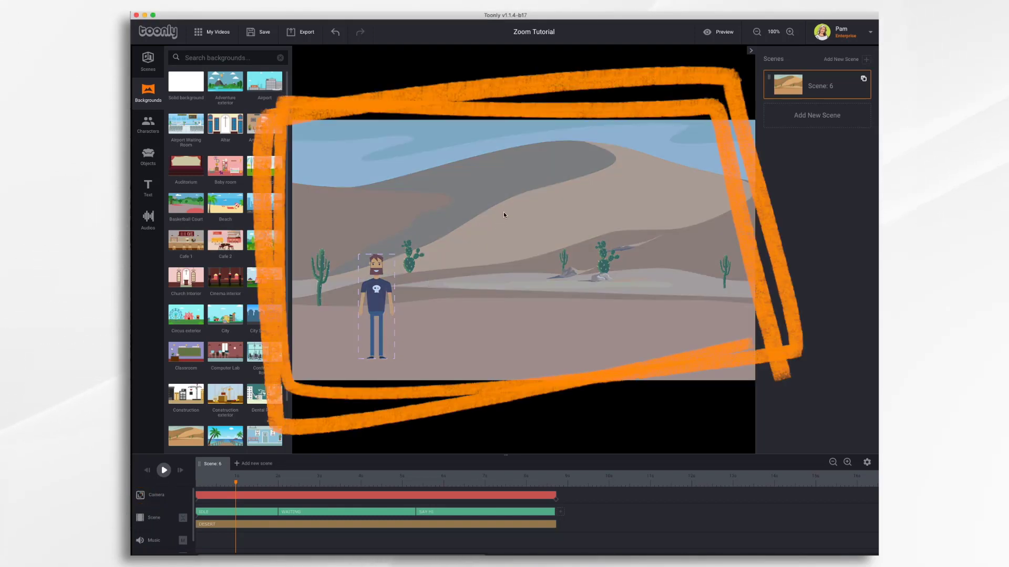
{"action": "mouse_move", "coordinate": [348, 351]}
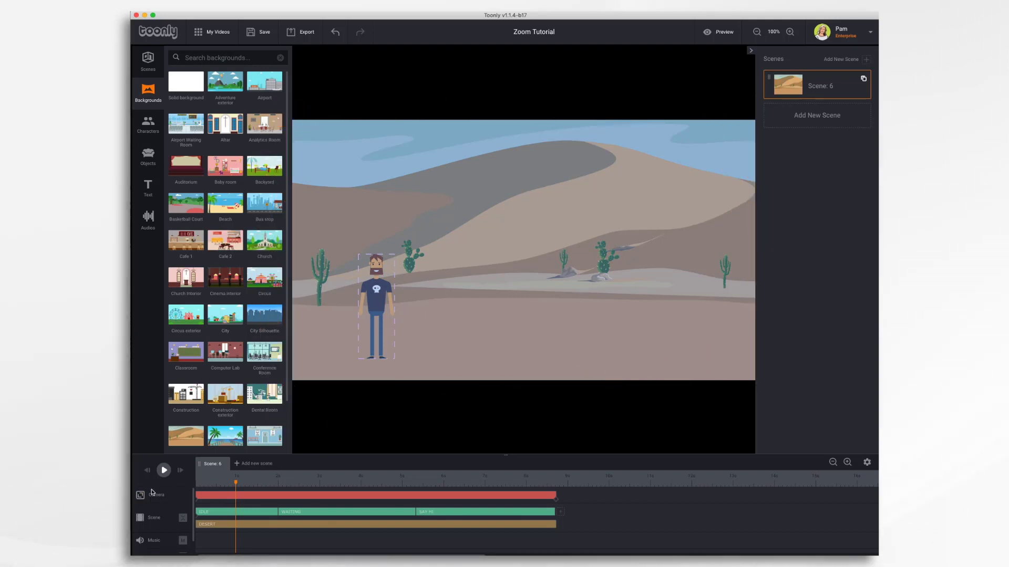
{"action": "mouse_move", "coordinate": [625, 324]}
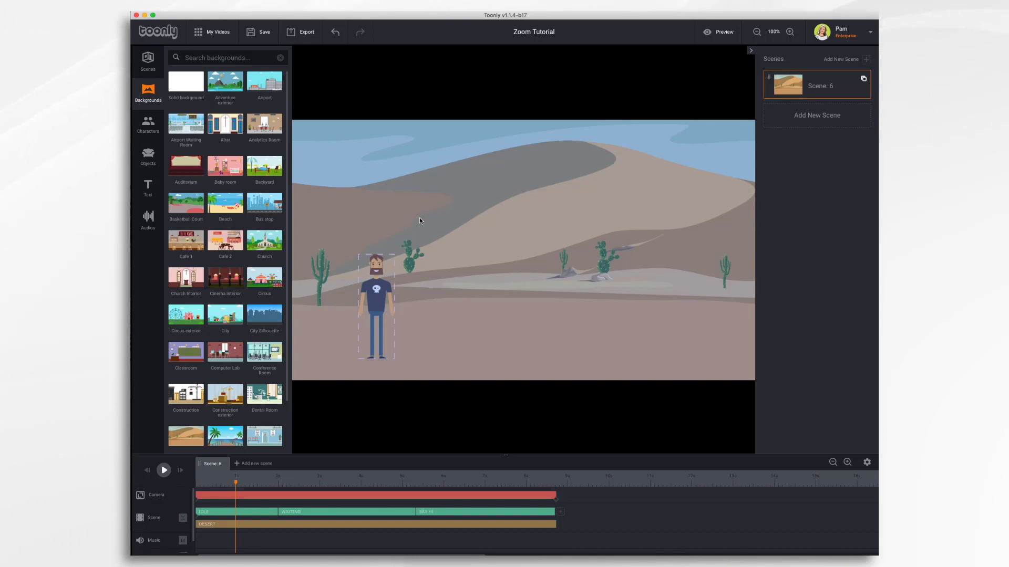
{"action": "mouse_move", "coordinate": [202, 504]}
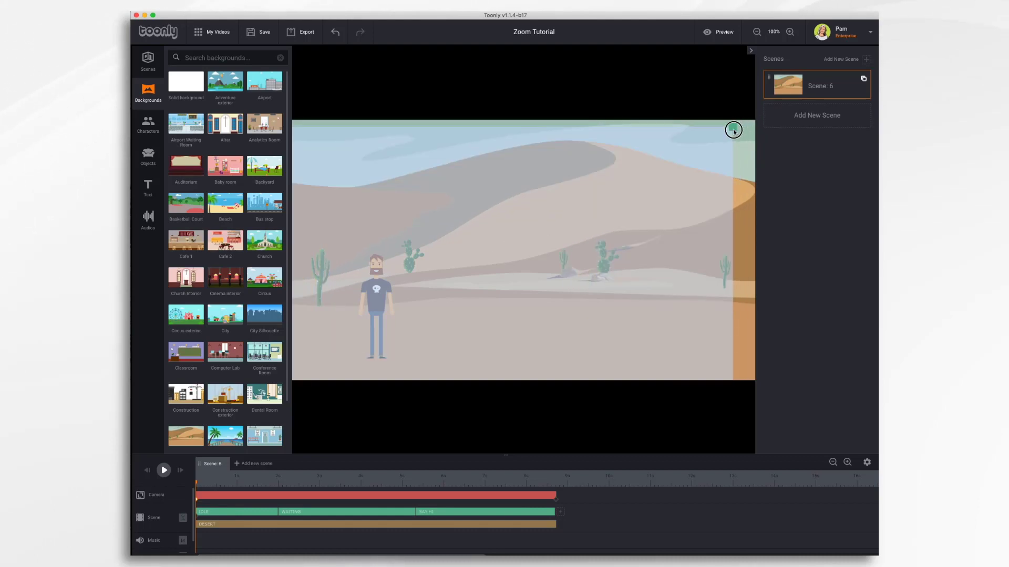
Step: Shrink the starting camera frame to a tight view around the standing man
{"action": "left_click_drag", "start_coordinate": [733, 130], "coordinate": [555, 233]}
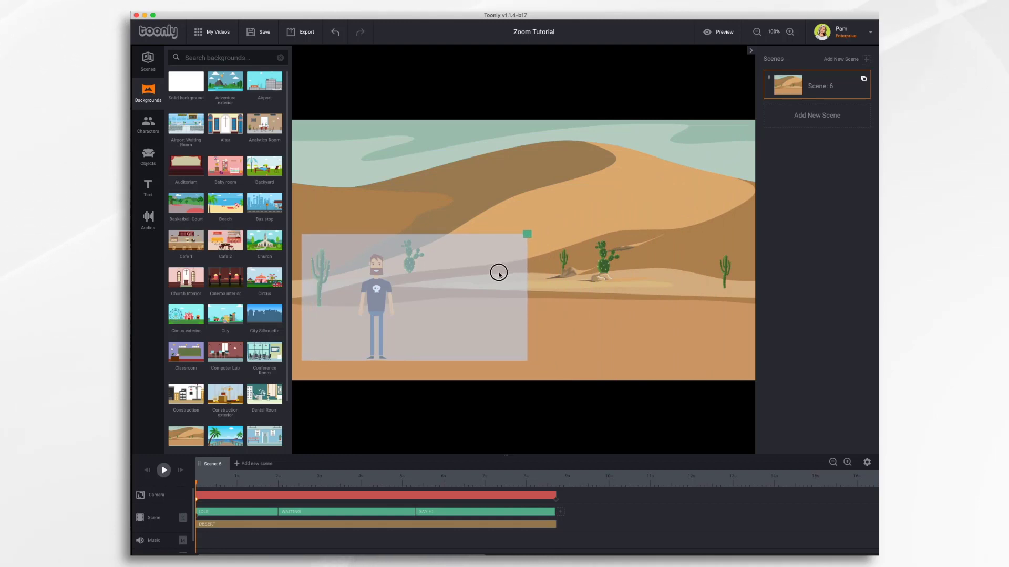
{"action": "mouse_move", "coordinate": [712, 152]}
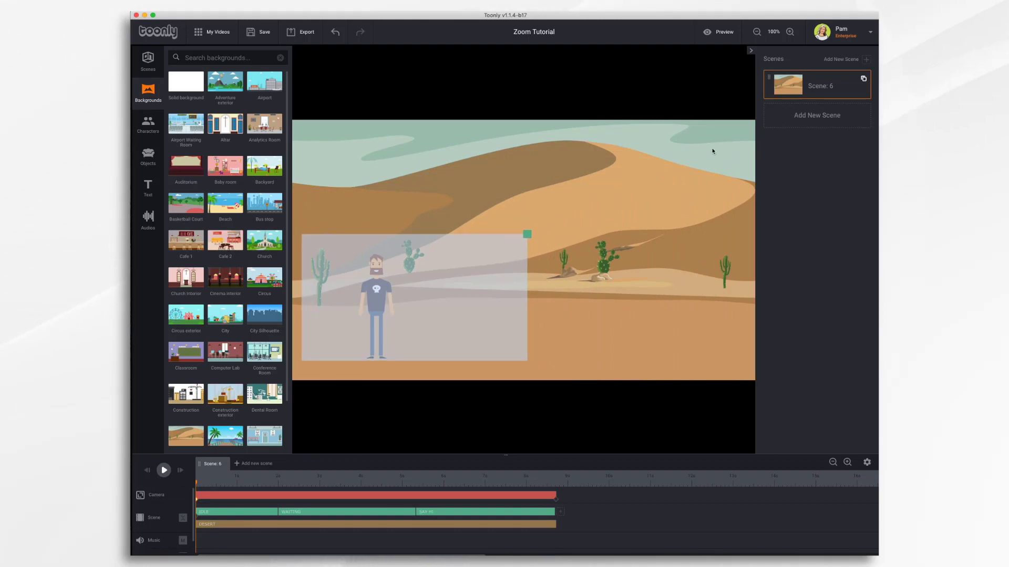
{"action": "mouse_move", "coordinate": [201, 504]}
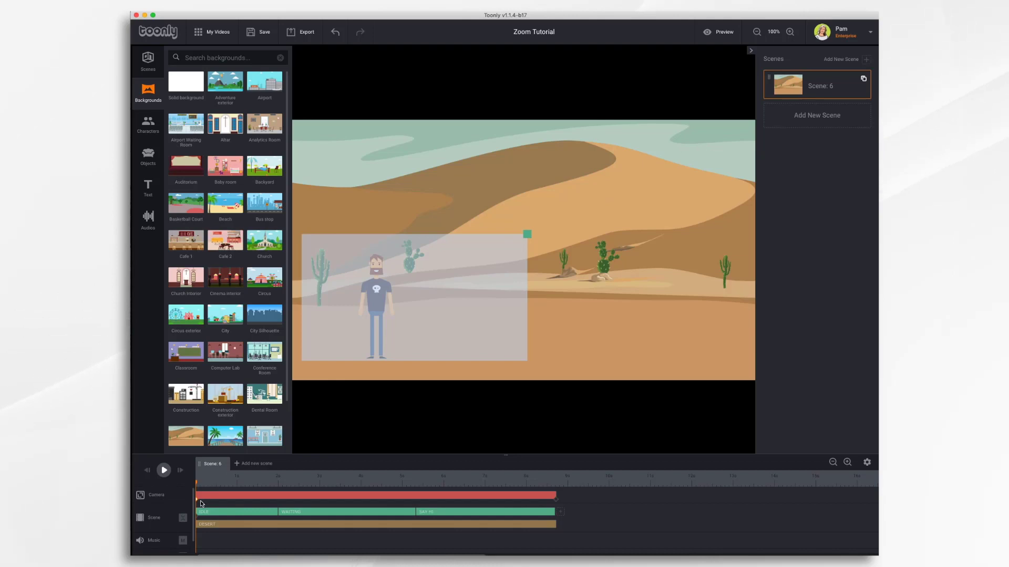
{"action": "mouse_move", "coordinate": [496, 301]}
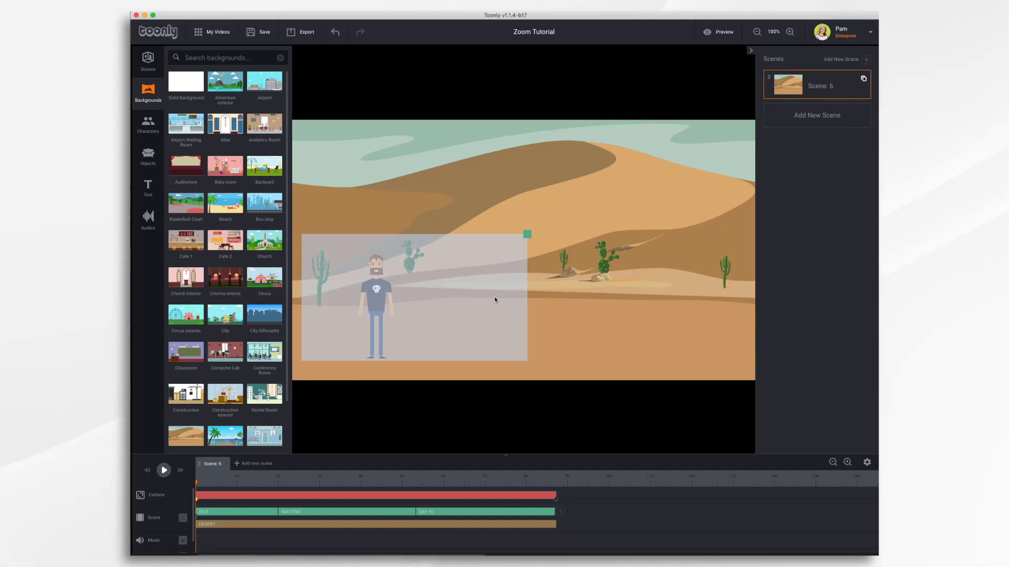
{"action": "mouse_move", "coordinate": [278, 251]}
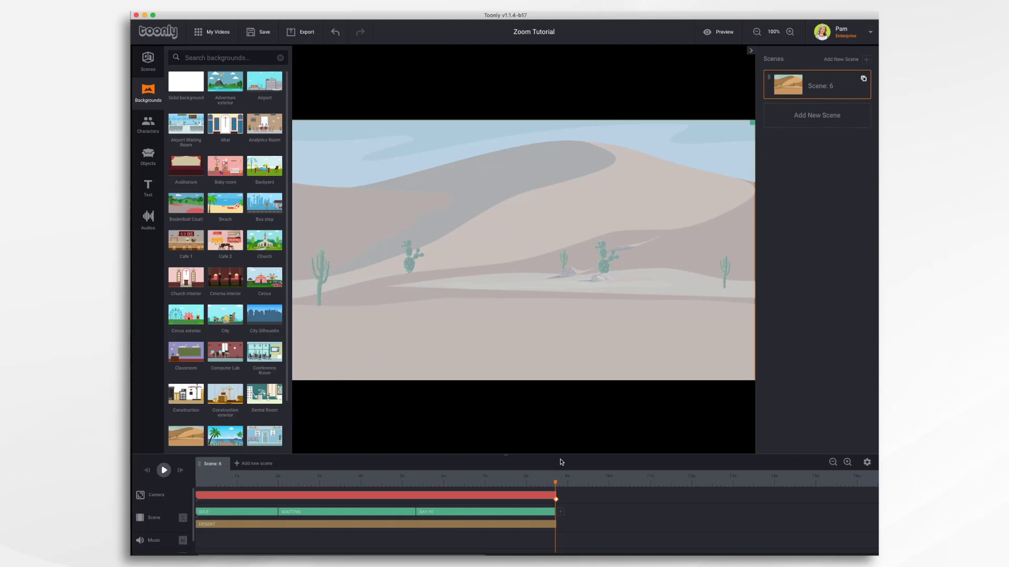
{"action": "mouse_move", "coordinate": [426, 287]}
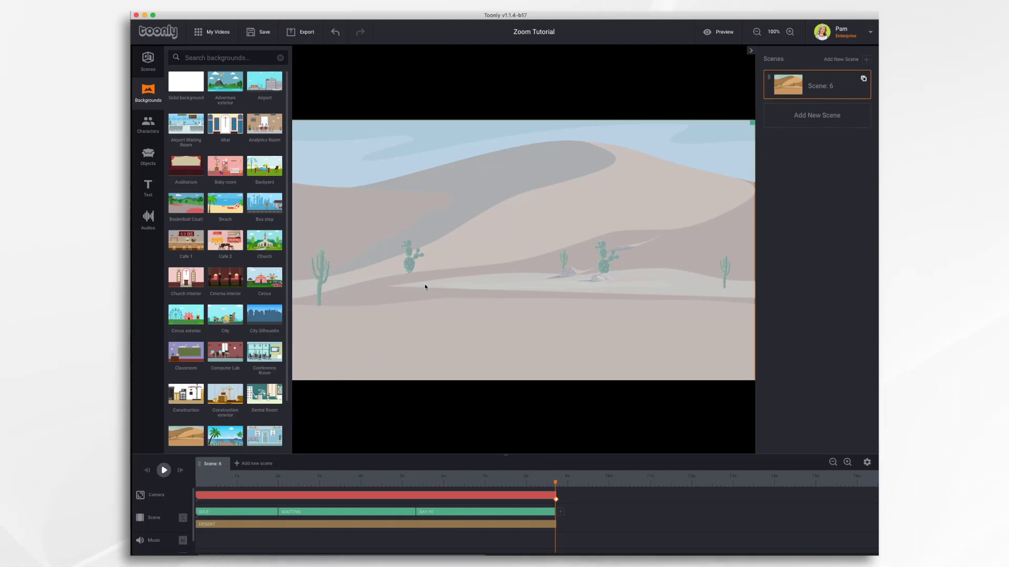
{"action": "mouse_move", "coordinate": [444, 347]}
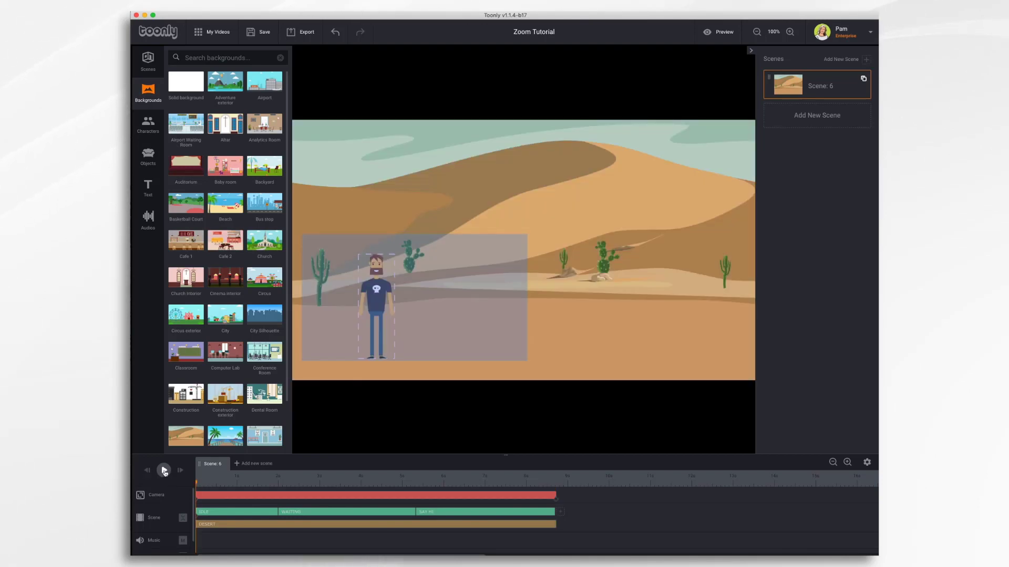
{"action": "left_click", "coordinate": [163, 469]}
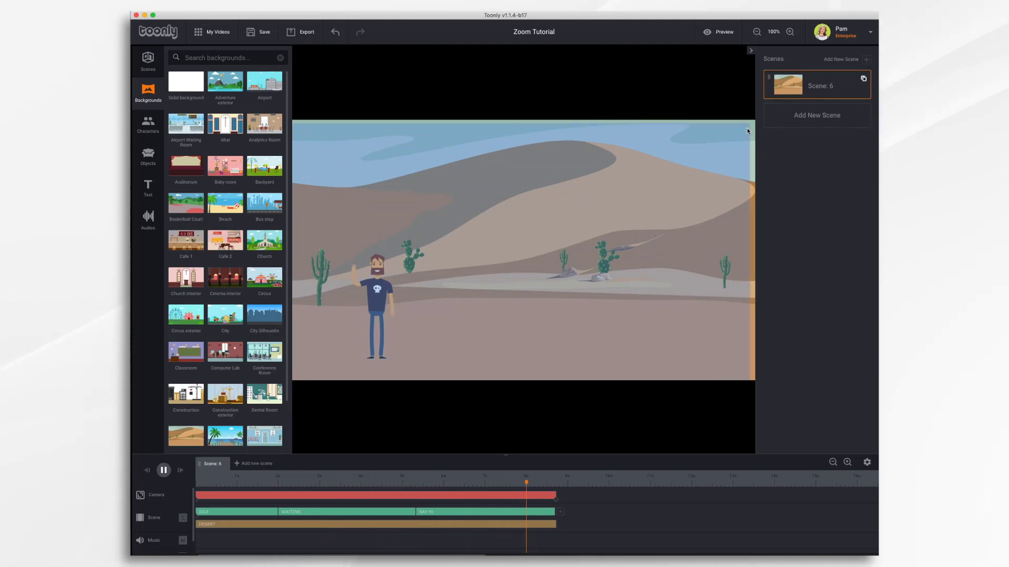
{"action": "left_click", "coordinate": [163, 470]}
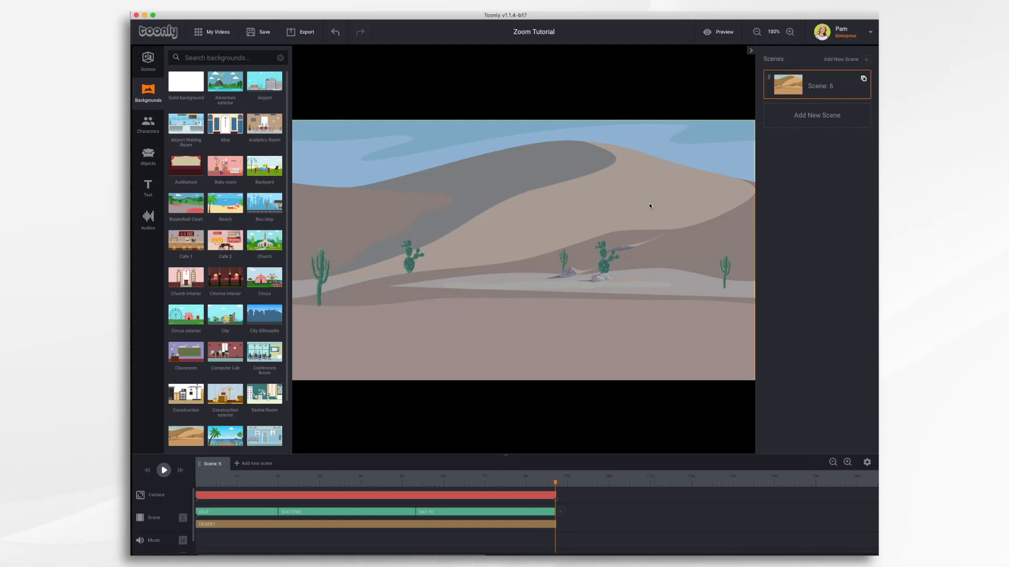
{"action": "mouse_move", "coordinate": [721, 34]}
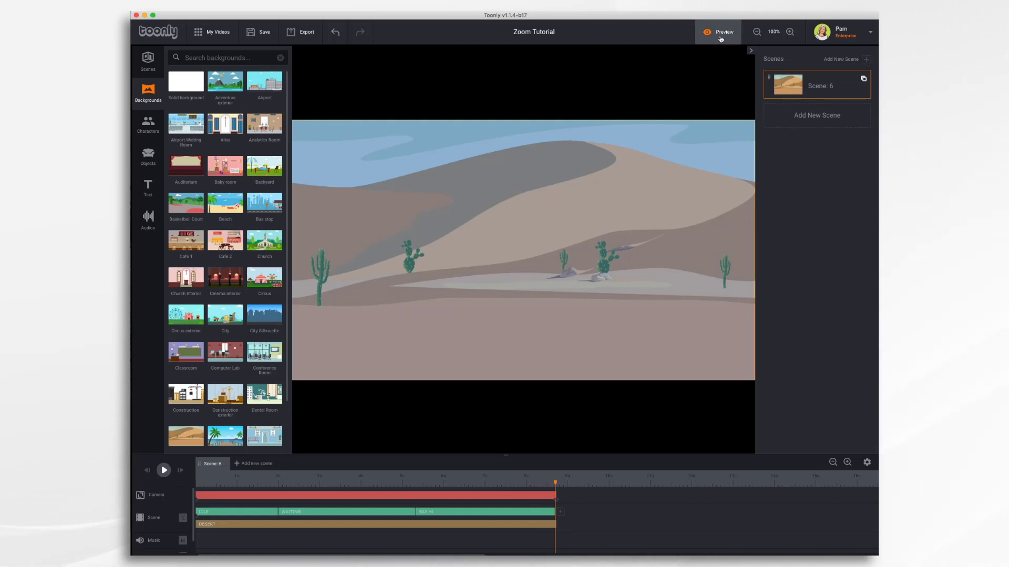
Step: Preview the desert scene's camera zoom, then dismiss the preview player
{"action": "left_click", "coordinate": [719, 31]}
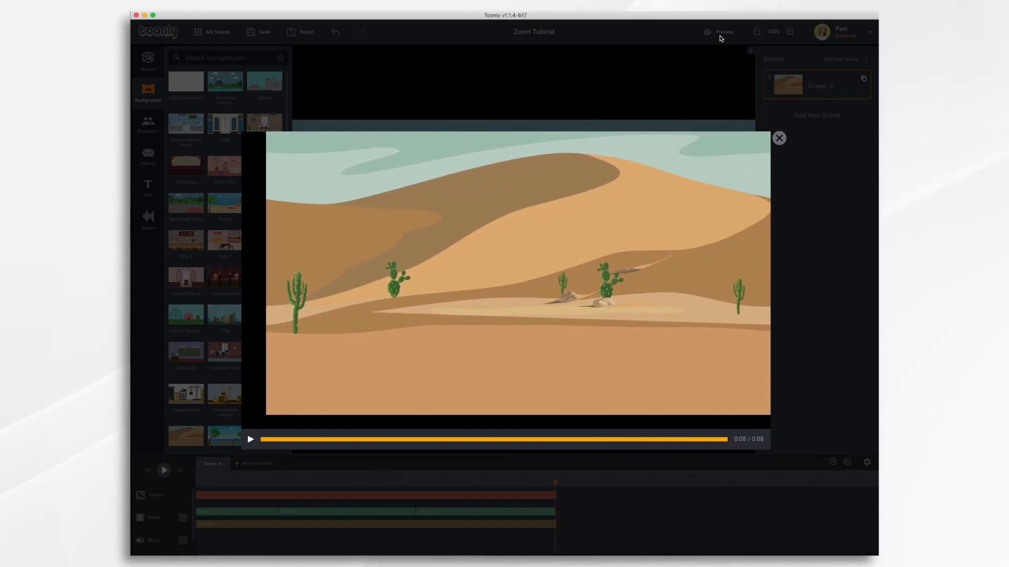
{"action": "left_click", "coordinate": [778, 138]}
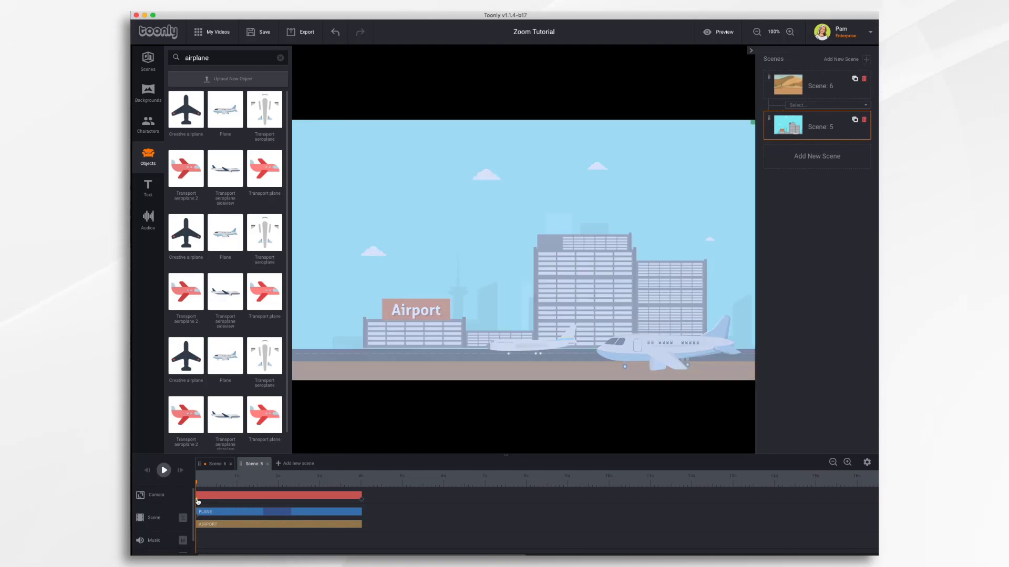
{"action": "mouse_move", "coordinate": [411, 303]}
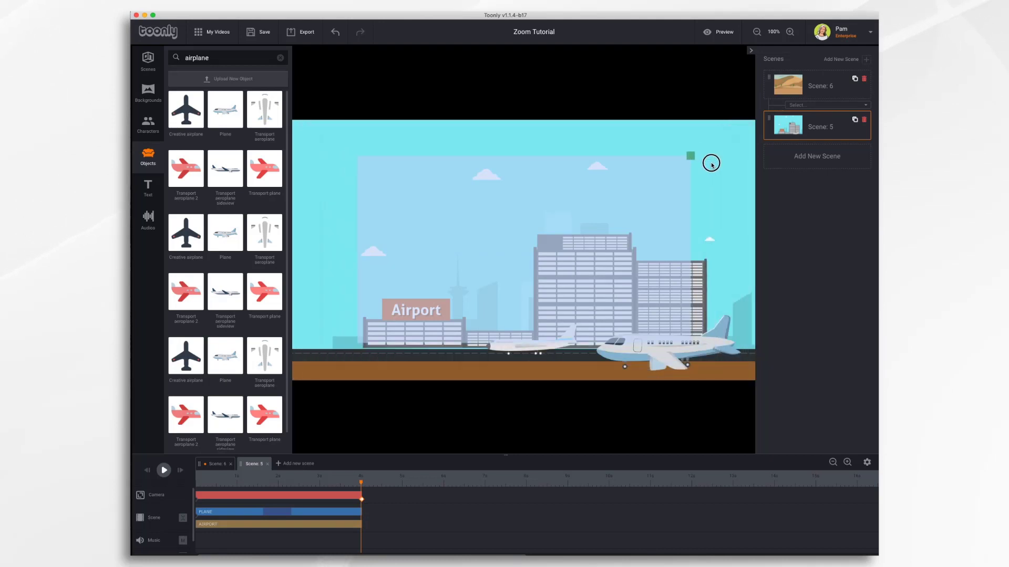
Step: Shrink the camera frame and position it over the airplane at the right
{"action": "left_click_drag", "start_coordinate": [689, 155], "coordinate": [613, 206]}
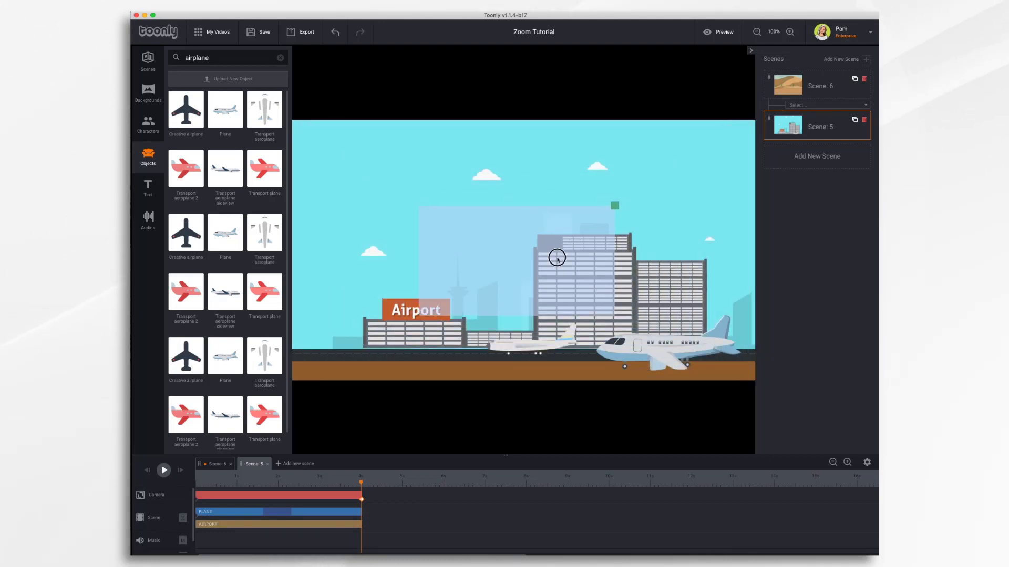
{"action": "left_click_drag", "start_coordinate": [556, 258], "coordinate": [691, 306]}
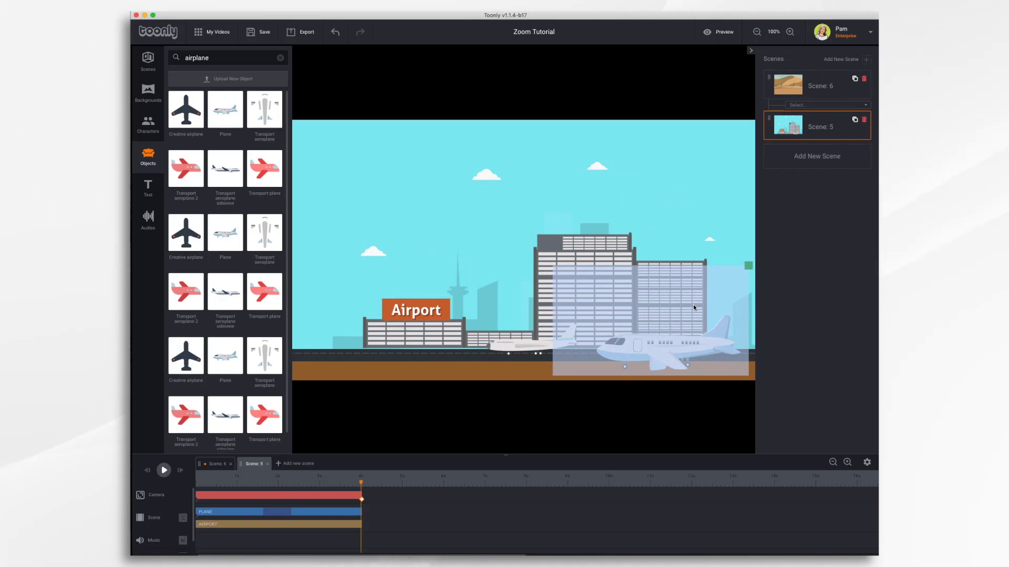
Step: Play back the airport scene to check the camera zoom onto the airplane
{"action": "left_click", "coordinate": [163, 470]}
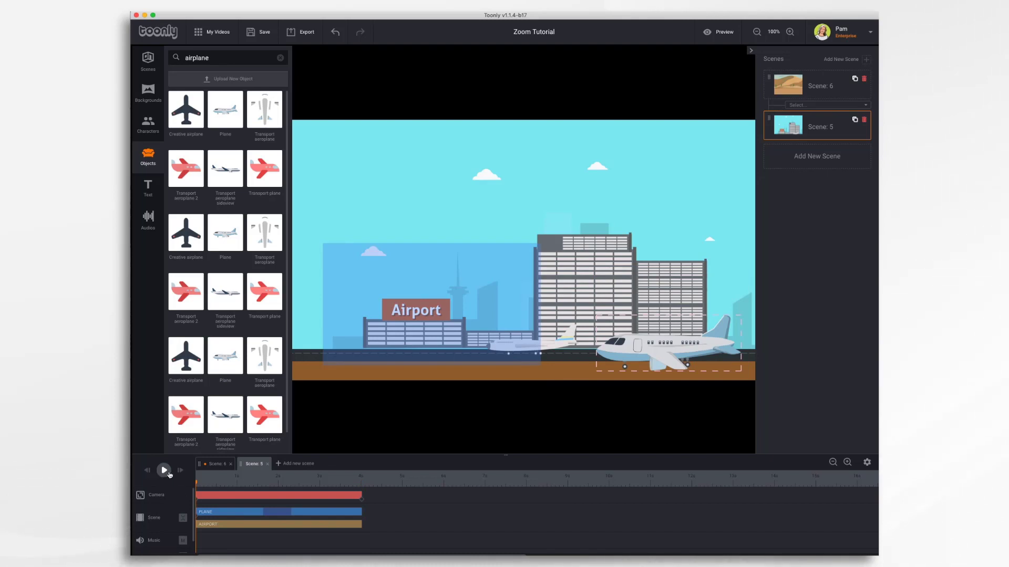
{"action": "left_click", "coordinate": [163, 470]}
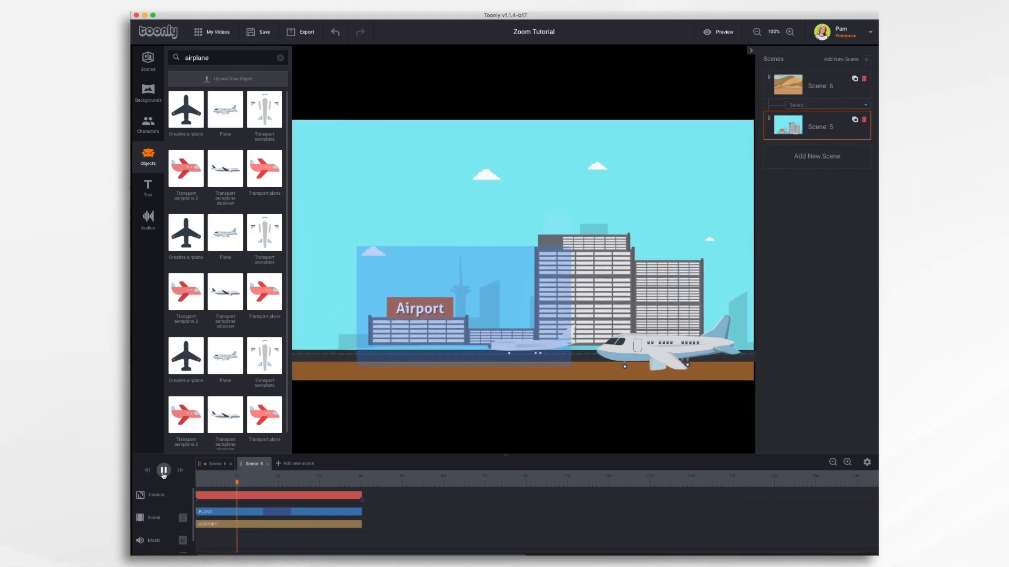
{"action": "left_click", "coordinate": [163, 469]}
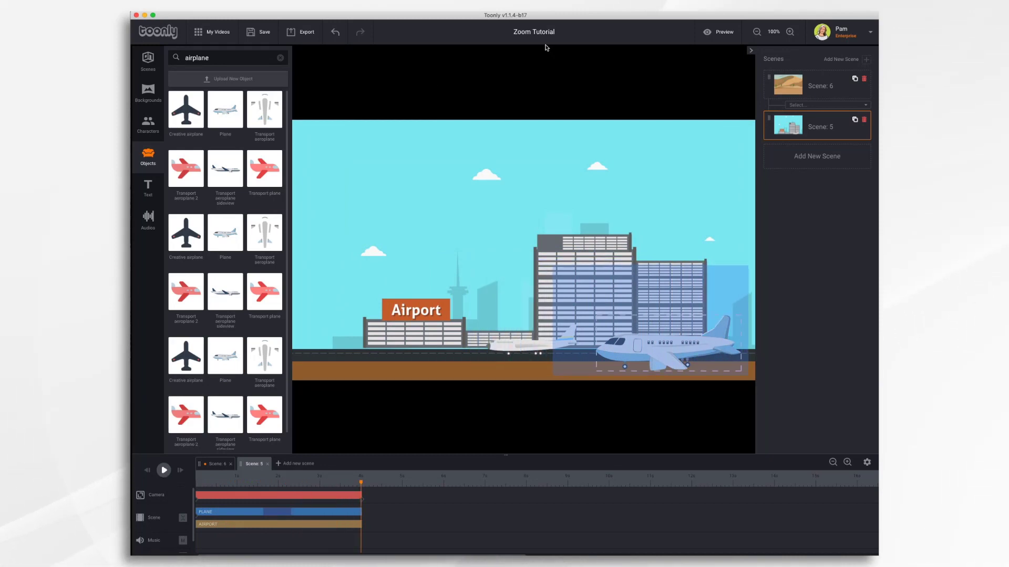
Step: Add a third scene with the beach background after the airport scene
{"action": "left_click", "coordinate": [723, 31]}
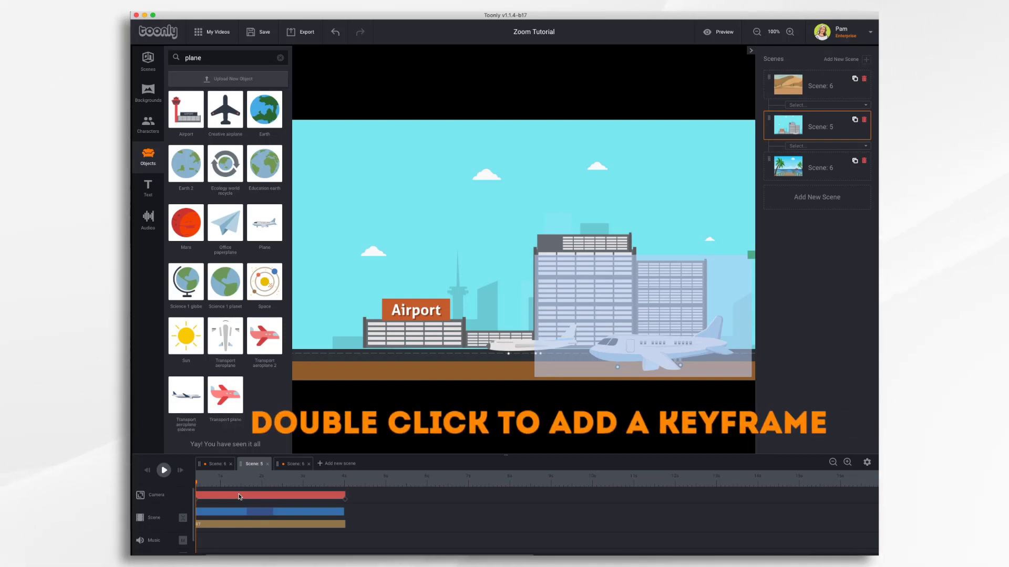
Step: Add a keyframe on the airport scene's camera track
{"action": "double_click", "coordinate": [240, 496]}
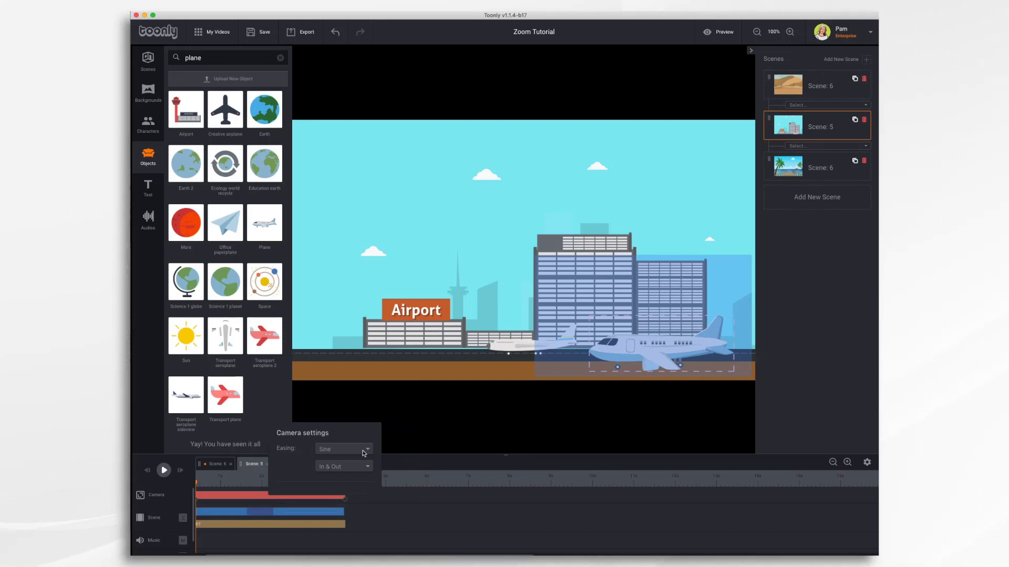
Step: Set the airport camera move's easing to Elastic in Camera settings
{"action": "left_click", "coordinate": [343, 449]}
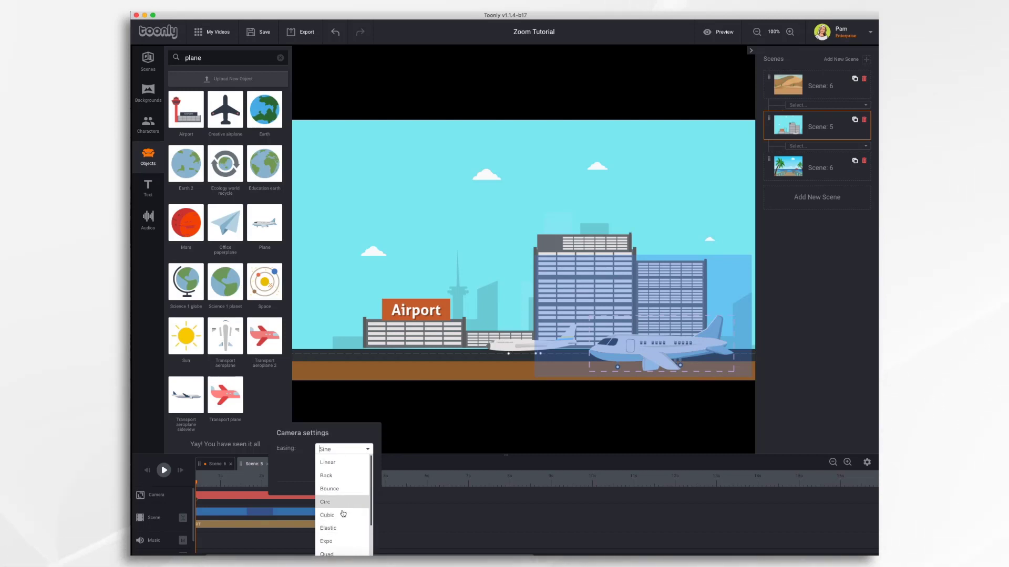
{"action": "left_click", "coordinate": [327, 527]}
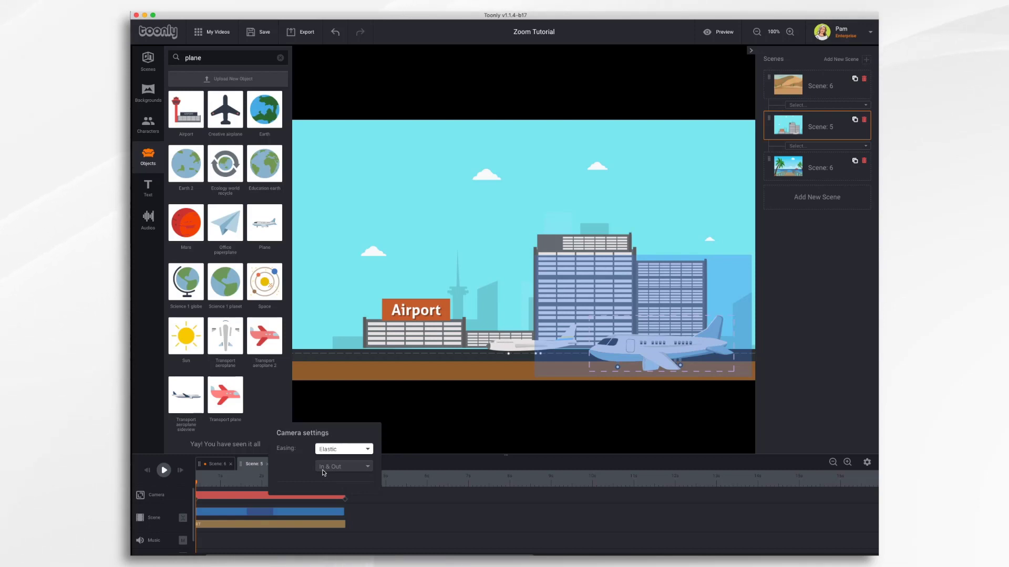
{"action": "left_click", "coordinate": [342, 466]}
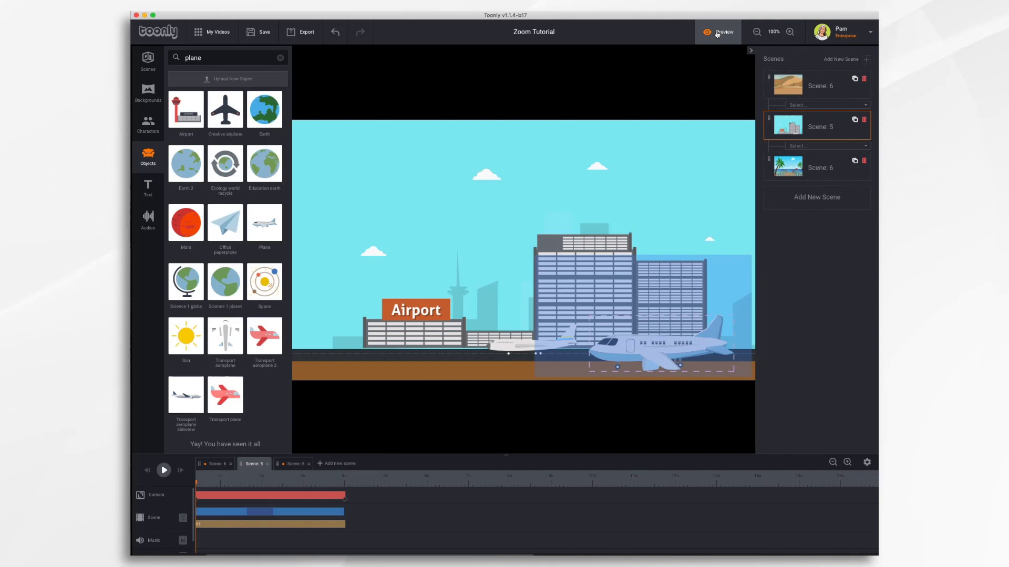
Step: Preview the elastic camera zoom and dismiss the preview player
{"action": "left_click", "coordinate": [719, 31]}
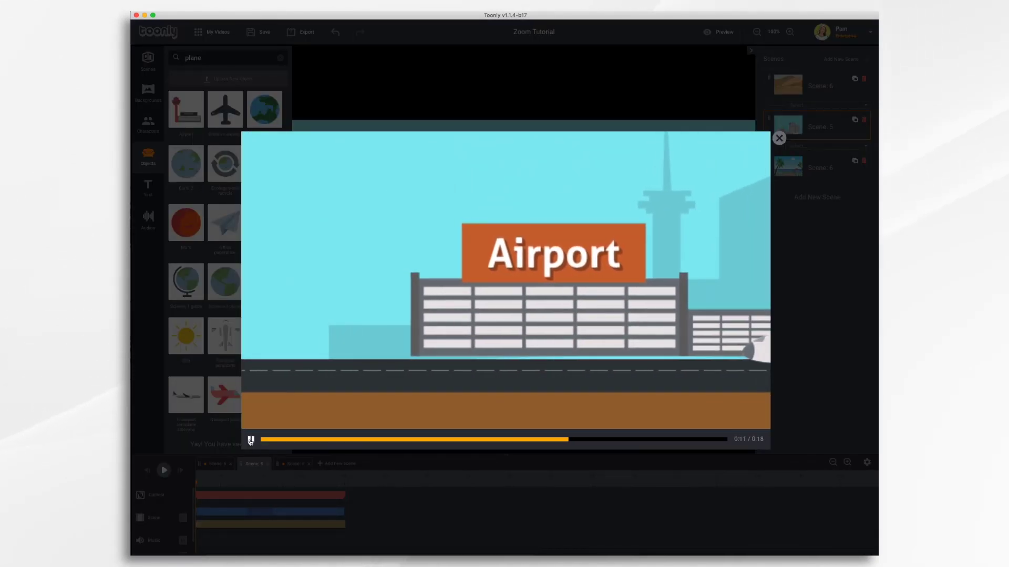
{"action": "left_click", "coordinate": [780, 138]}
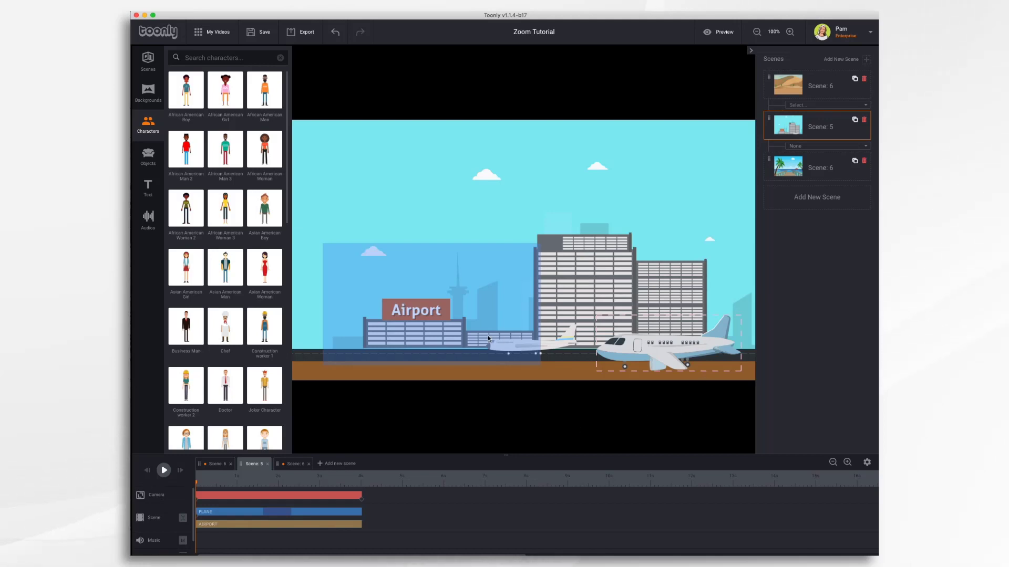
{"action": "mouse_move", "coordinate": [590, 336]}
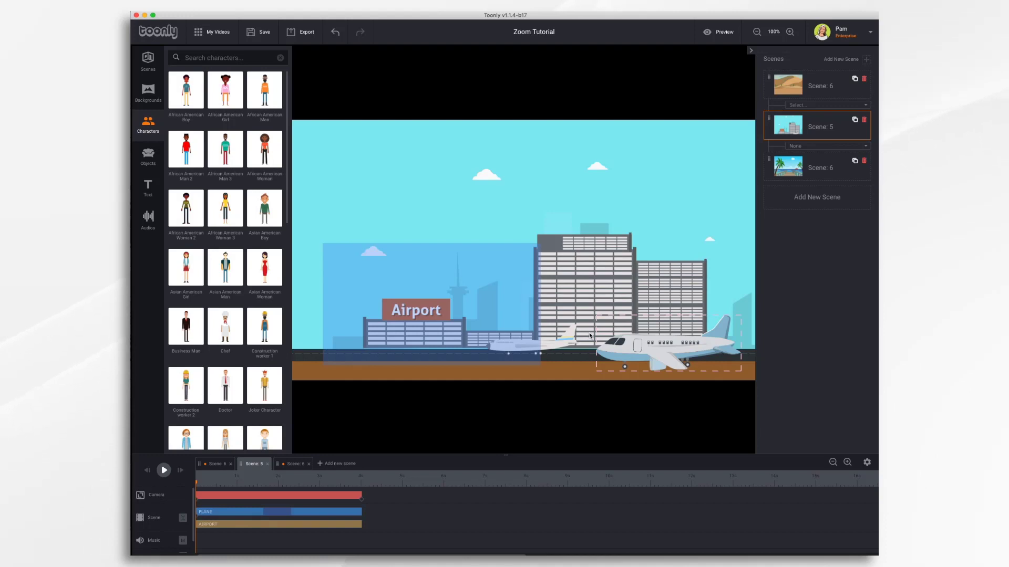
Step: Move the airplane left to the Airport terminal at the end of its PLANE track
{"action": "left_click", "coordinate": [665, 351]}
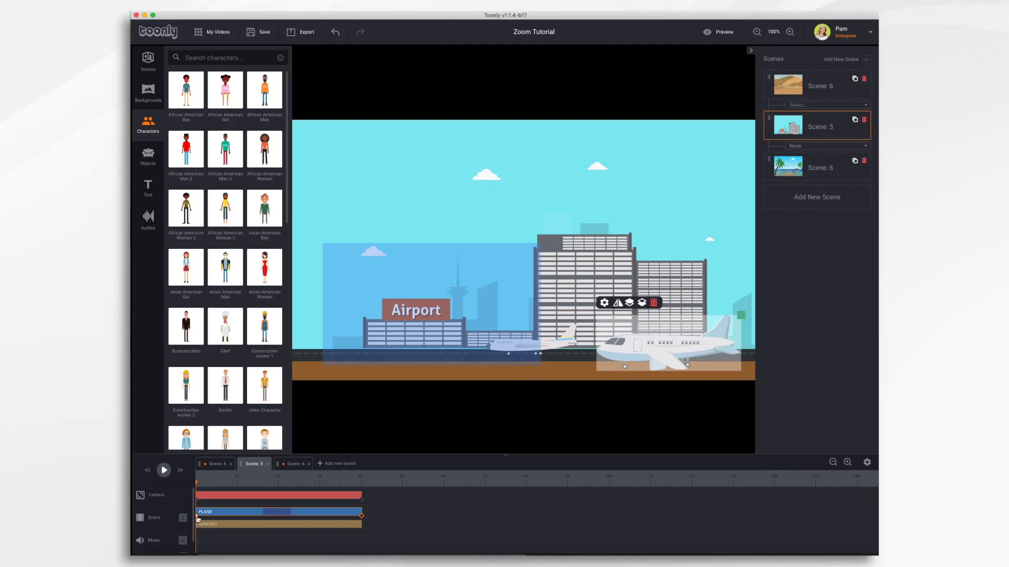
{"action": "mouse_move", "coordinate": [391, 504]}
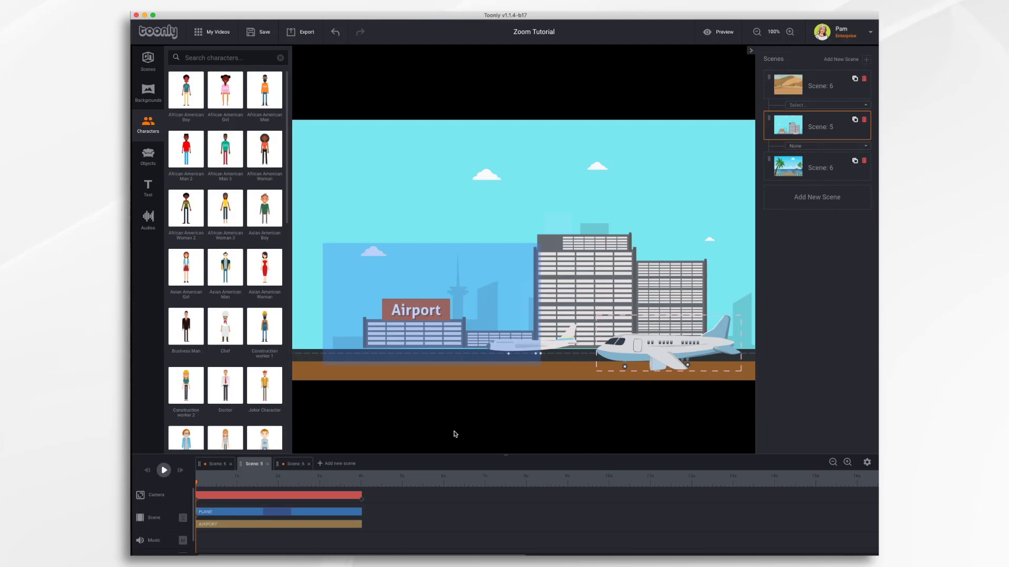
{"action": "mouse_move", "coordinate": [344, 512]}
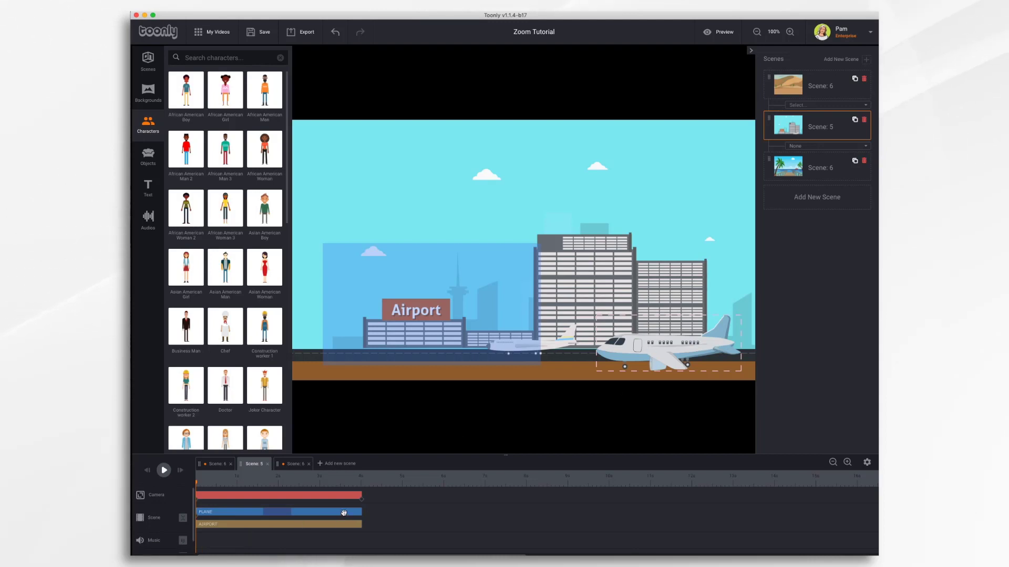
{"action": "left_click", "coordinate": [362, 520]}
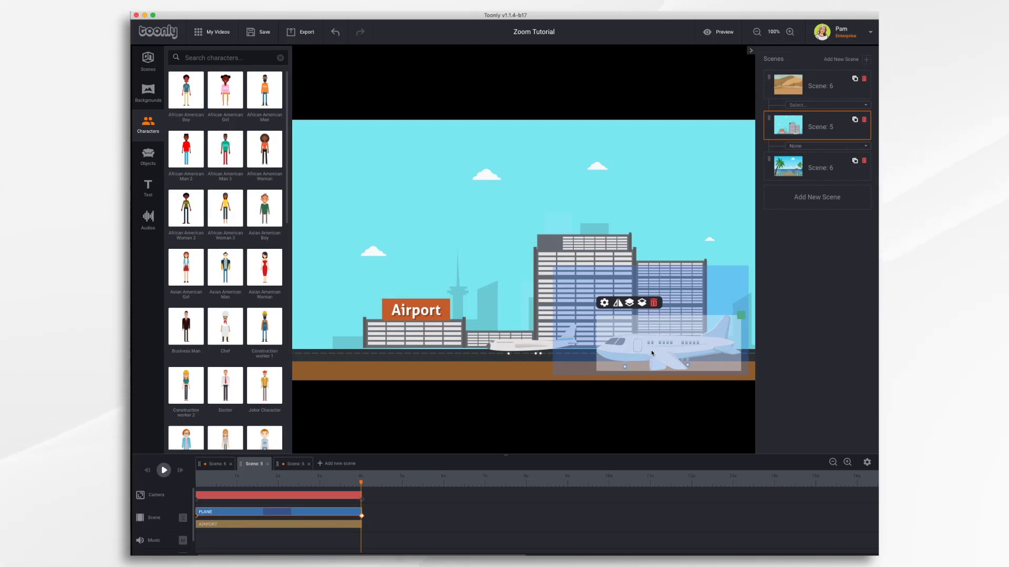
{"action": "left_click_drag", "start_coordinate": [651, 353], "coordinate": [376, 353]}
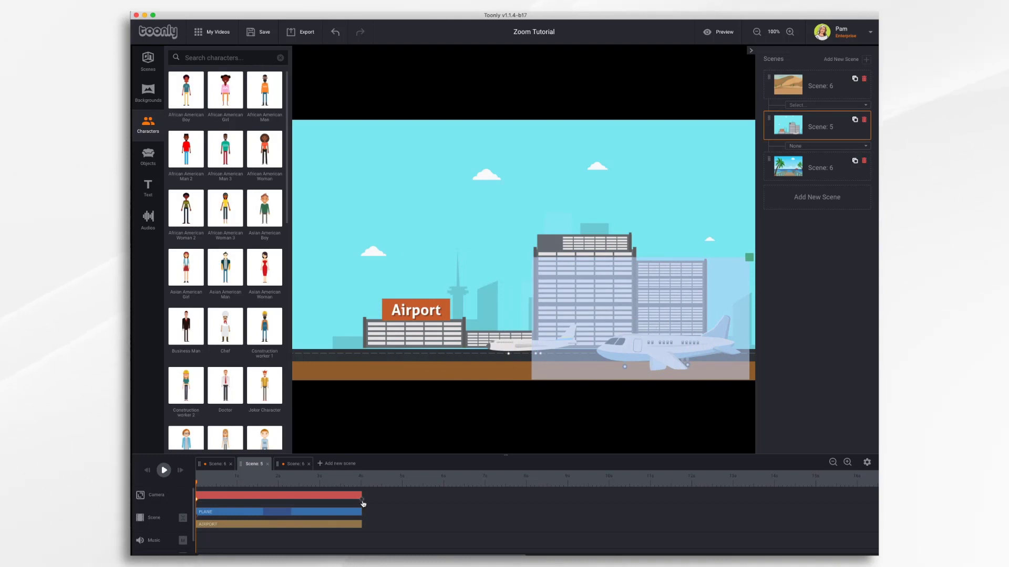
Step: Reframe the ending camera keyframe on the taxiing plane and play the follow back from the start
{"action": "left_click", "coordinate": [163, 470]}
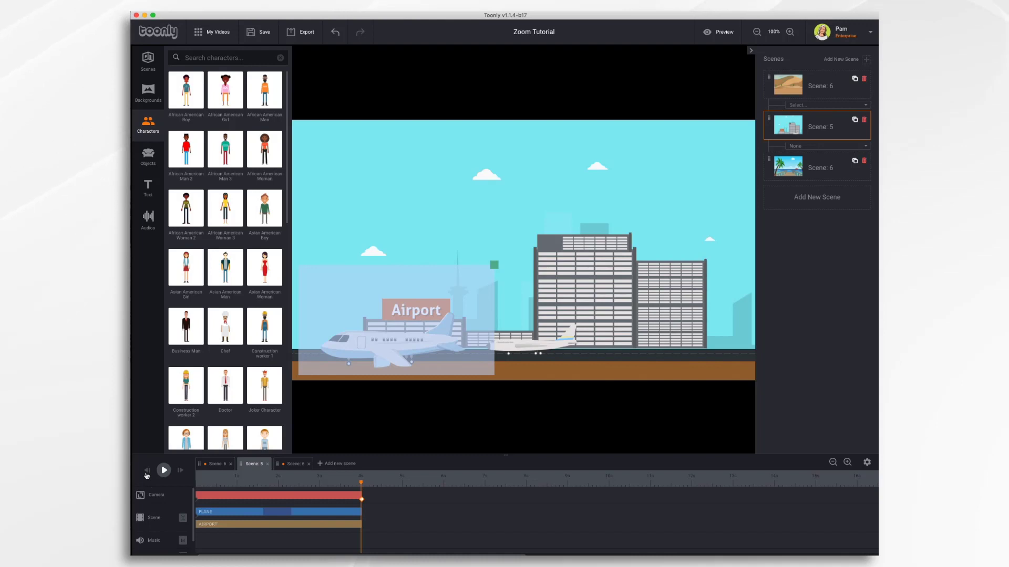
{"action": "left_click", "coordinate": [163, 470]}
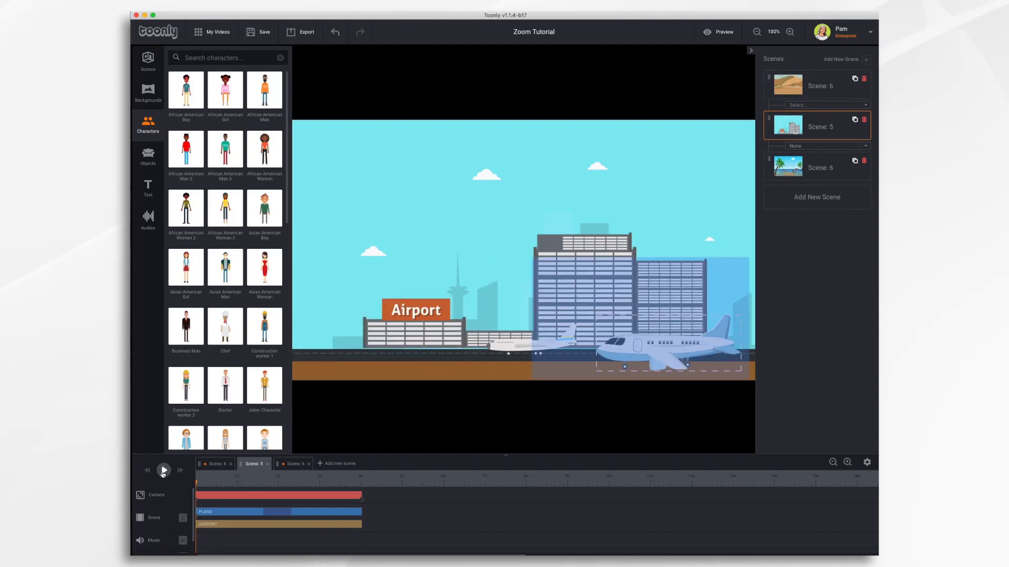
{"action": "left_click", "coordinate": [163, 471]}
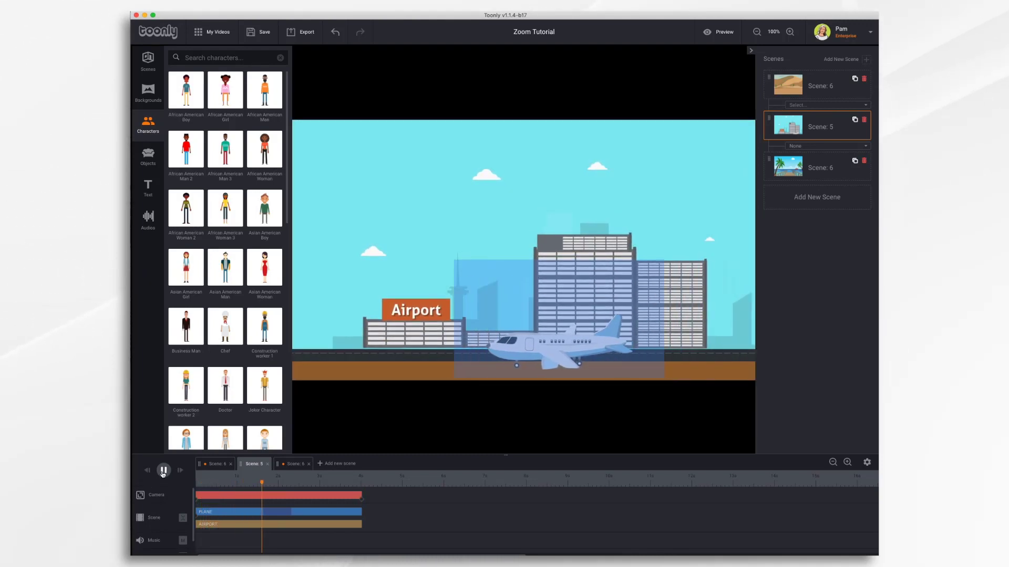
{"action": "left_click", "coordinate": [163, 469]}
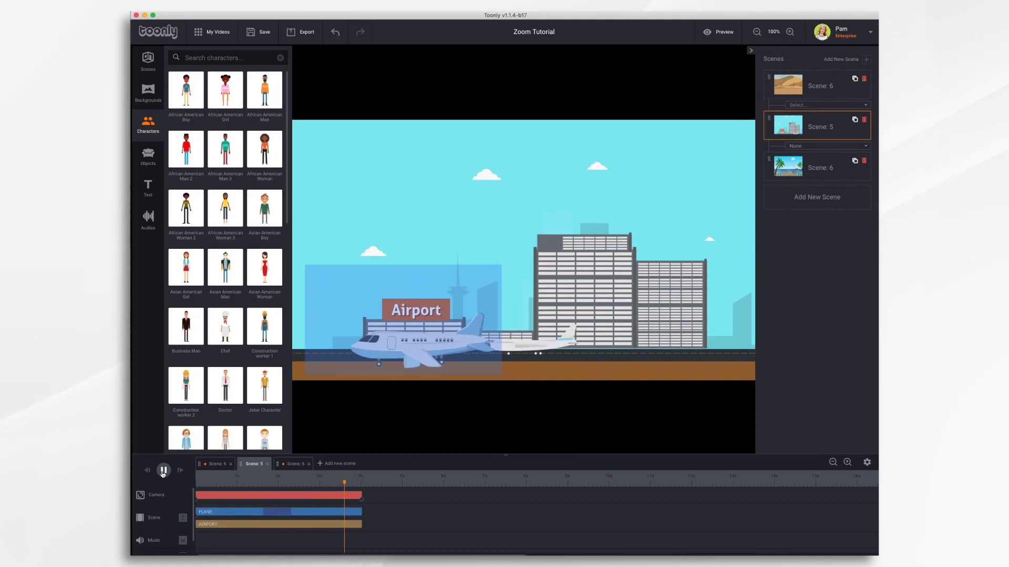
{"action": "left_click", "coordinate": [163, 470]}
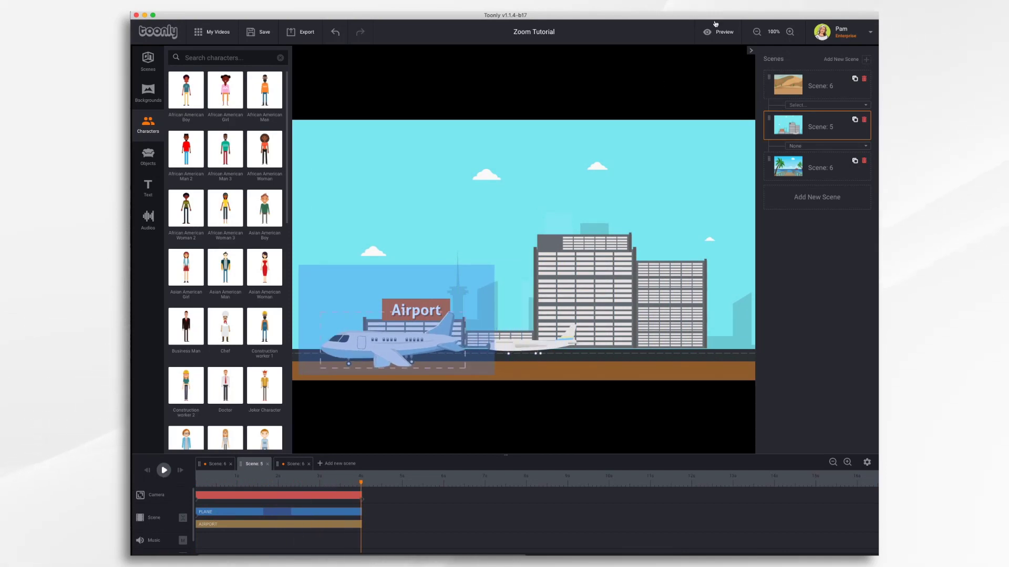
{"action": "left_click", "coordinate": [708, 30]}
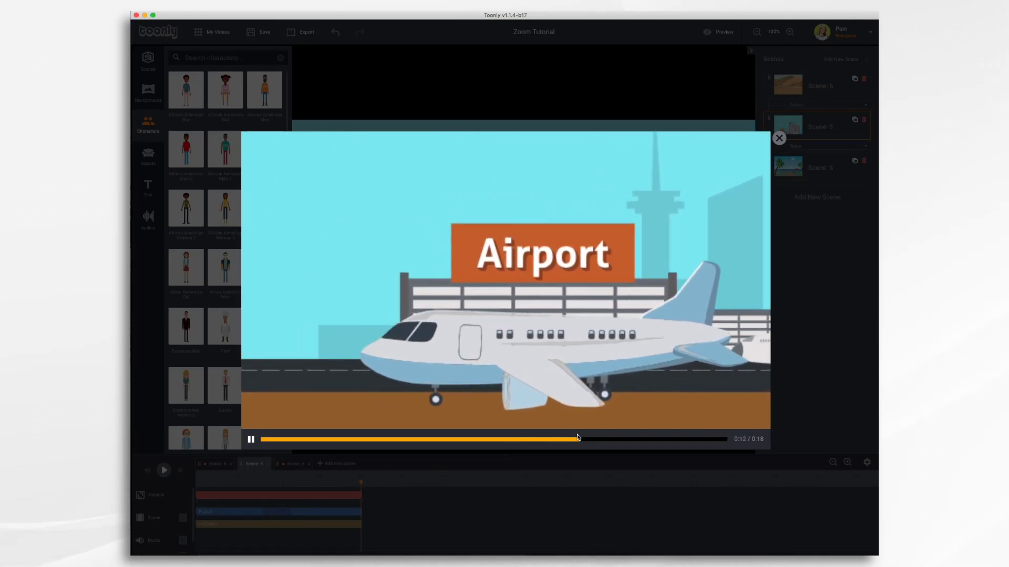
{"action": "left_click", "coordinate": [778, 138]}
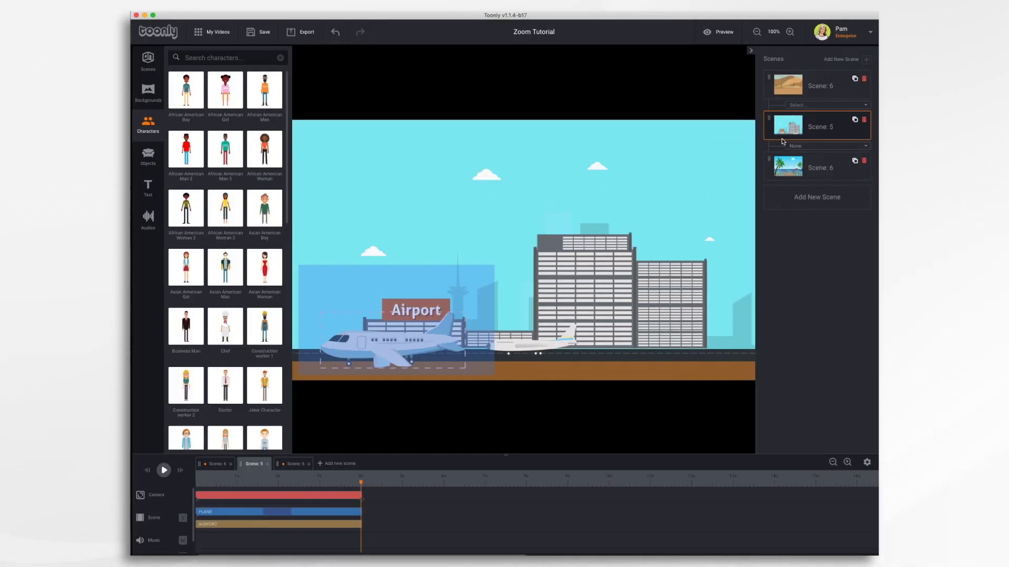